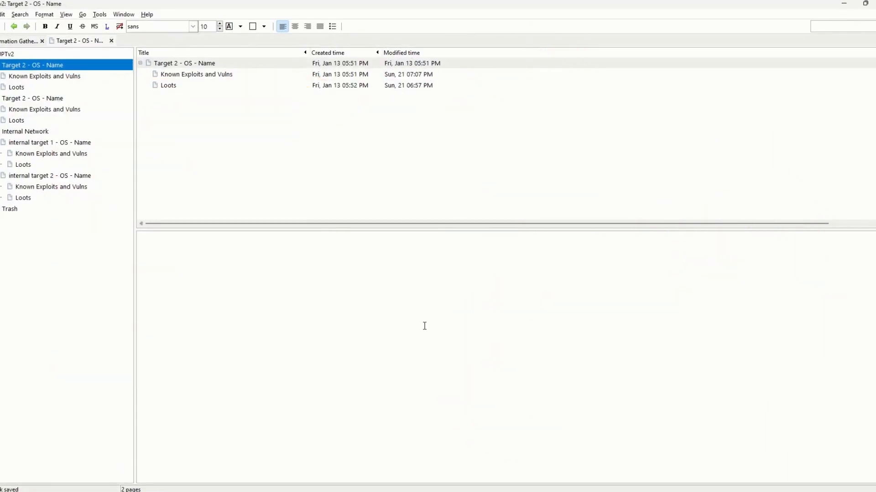
pyautogui.moveTo(185, 126)
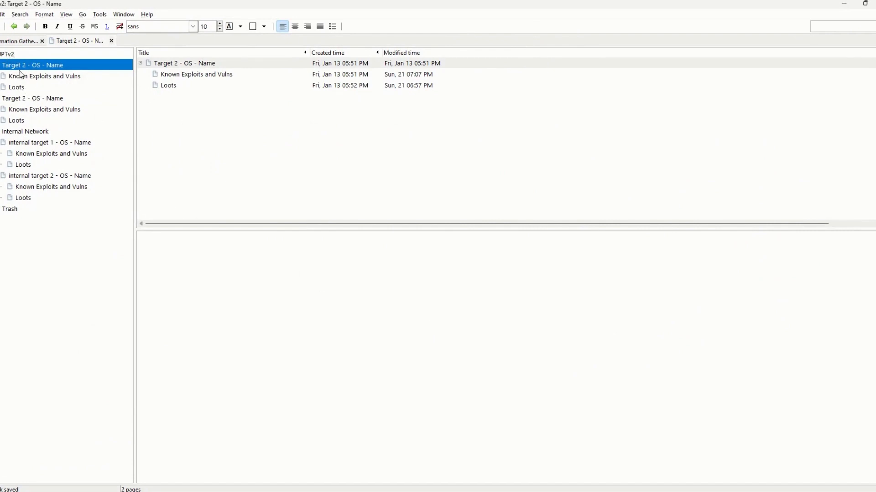
pyautogui.moveTo(49, 126)
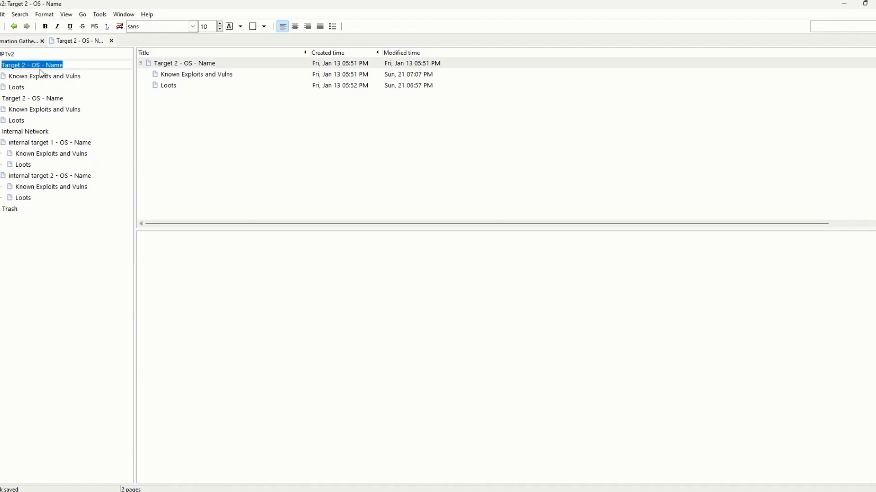
# Rename the top target page to 'Target 1 - OS - Name'
pyautogui.doubleClick(176, 62)
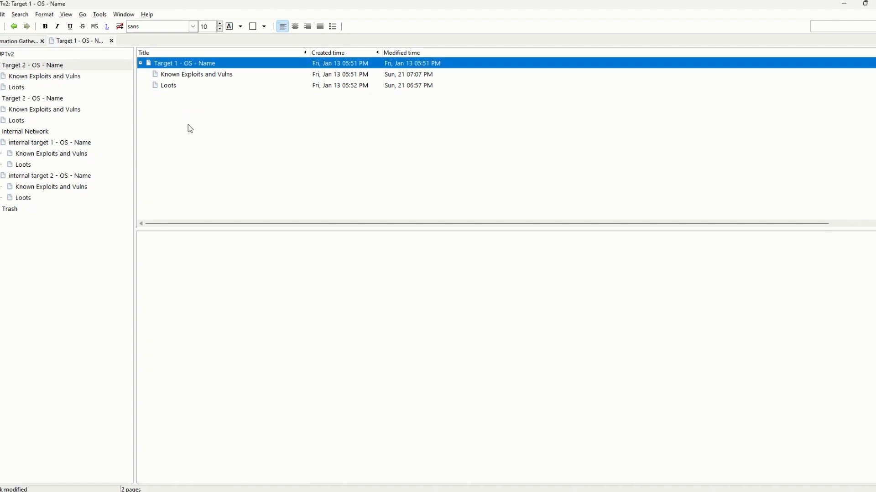
pyautogui.moveTo(195, 128)
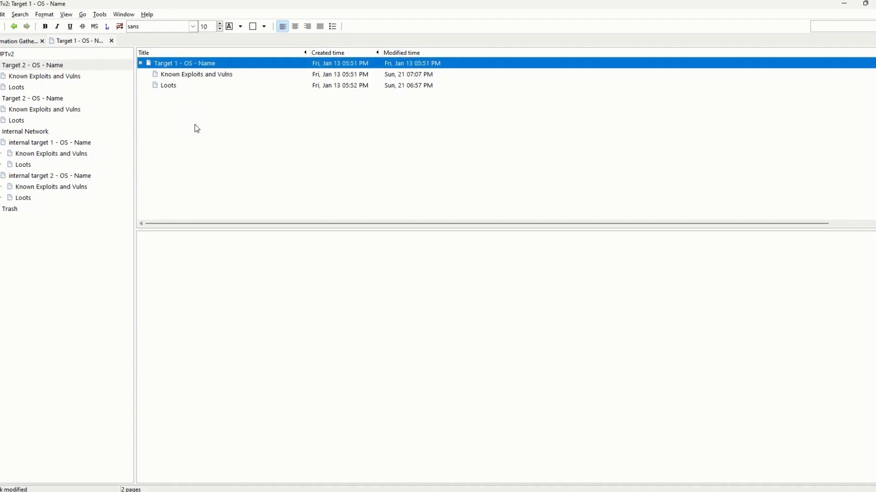
# Replace the placeholders so the title reads '10.10.10.10 - Linux -Webserver'
pyautogui.doubleClick(184, 63)
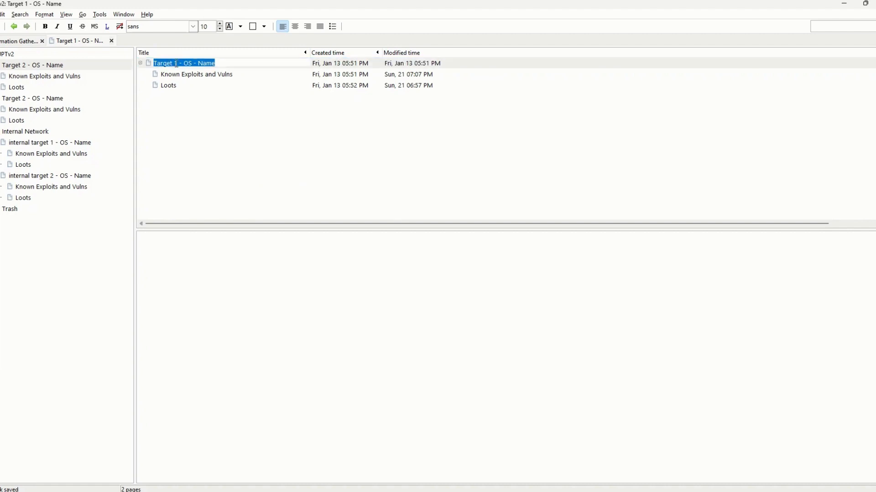
pyautogui.doubleClick(183, 63)
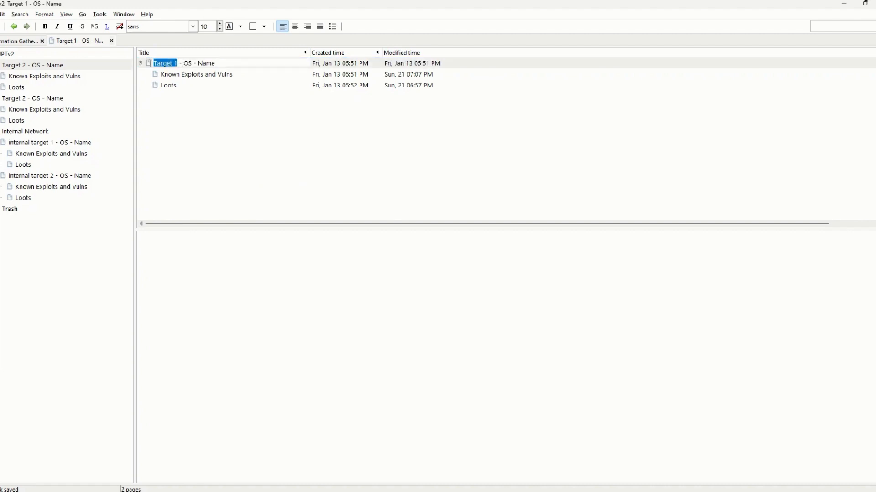
pyautogui.write('10.10.10.10')
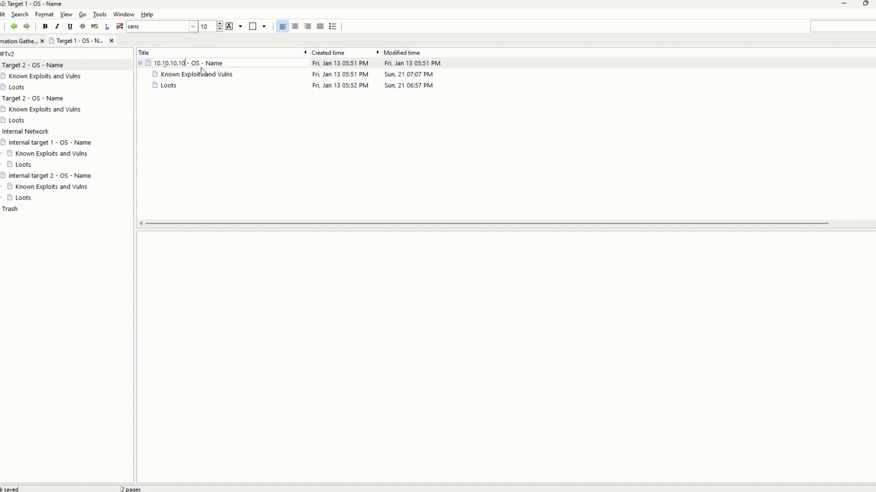
pyautogui.doubleClick(195, 63)
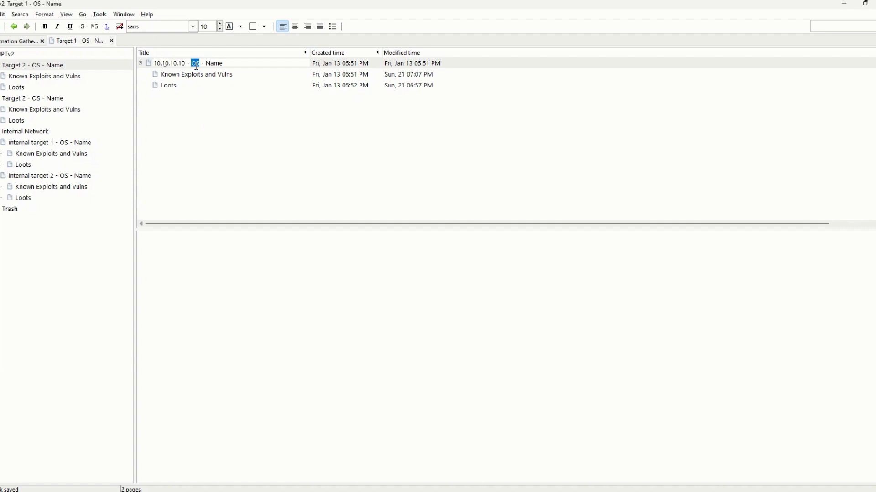
pyautogui.write('Linux')
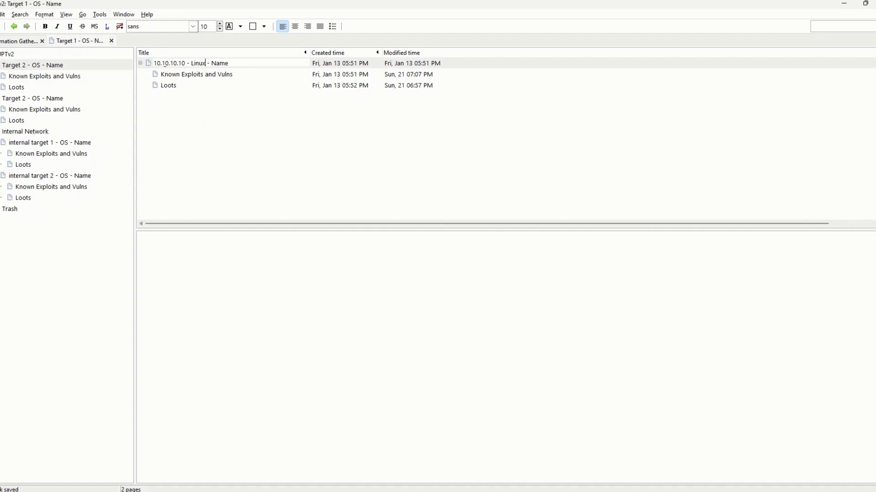
pyautogui.doubleClick(220, 63)
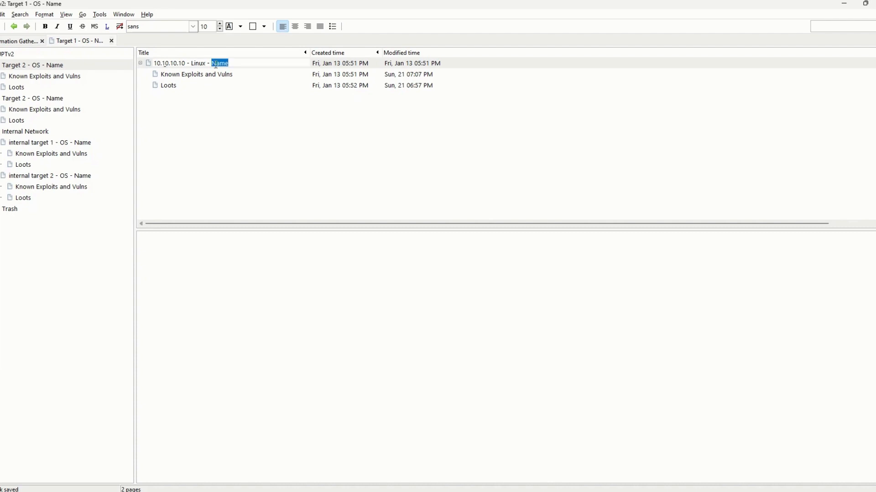
pyautogui.press('Delete')
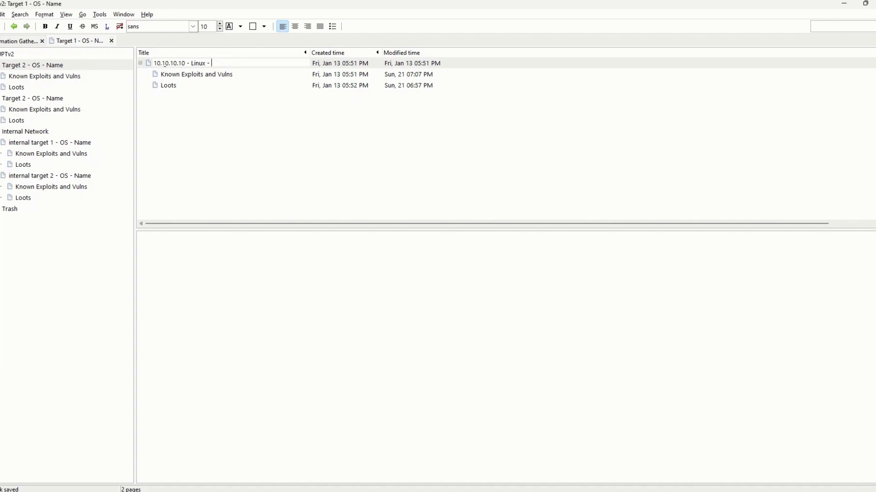
pyautogui.write('Web')
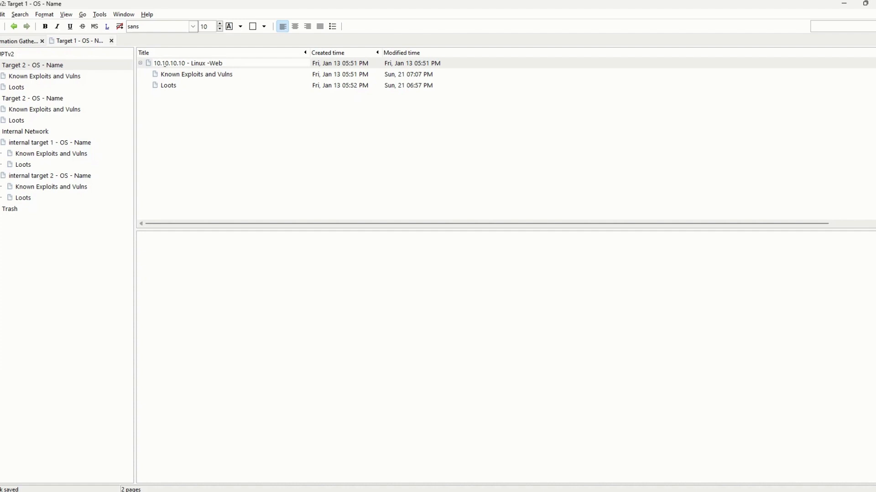
pyautogui.write('serve')
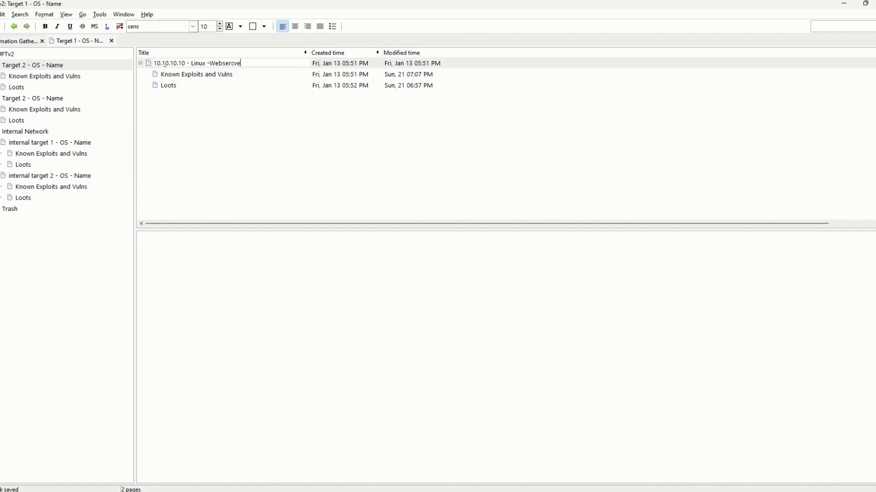
pyautogui.write('r')
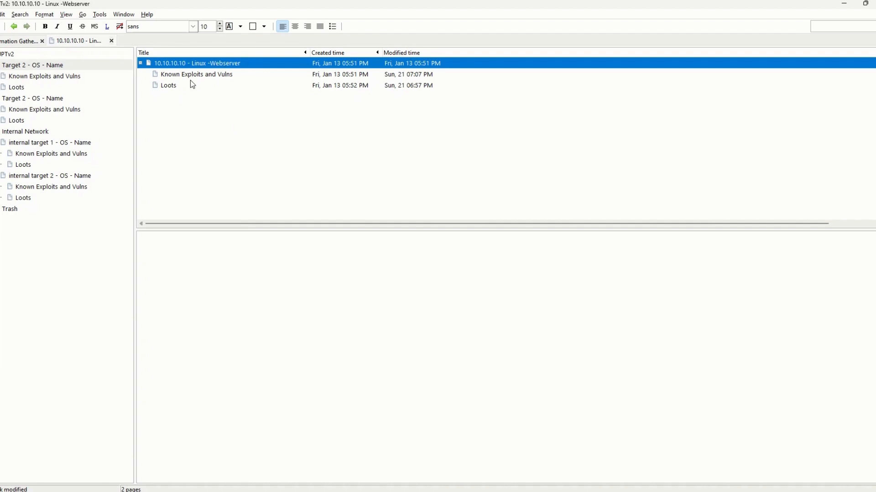
# Fill the Known Exploits and Vulns note with 'sqli, xss, brute'
pyautogui.click(196, 74)
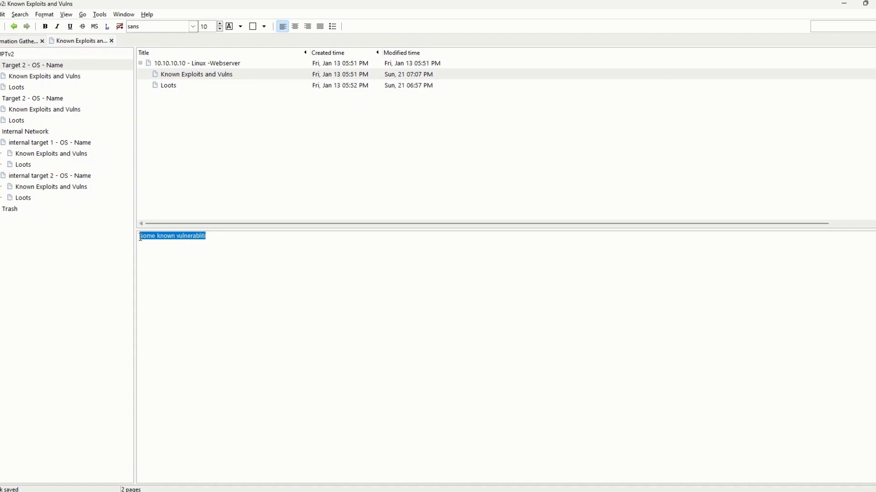
pyautogui.write('sqli')
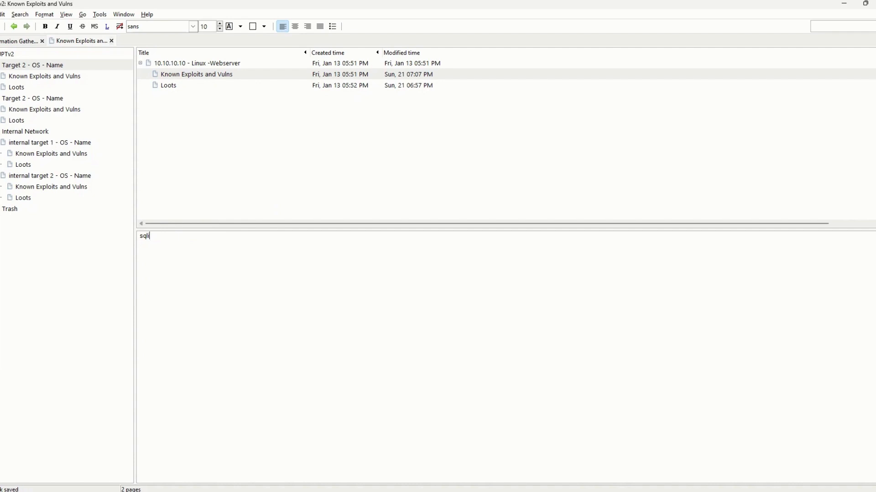
pyautogui.write('.')
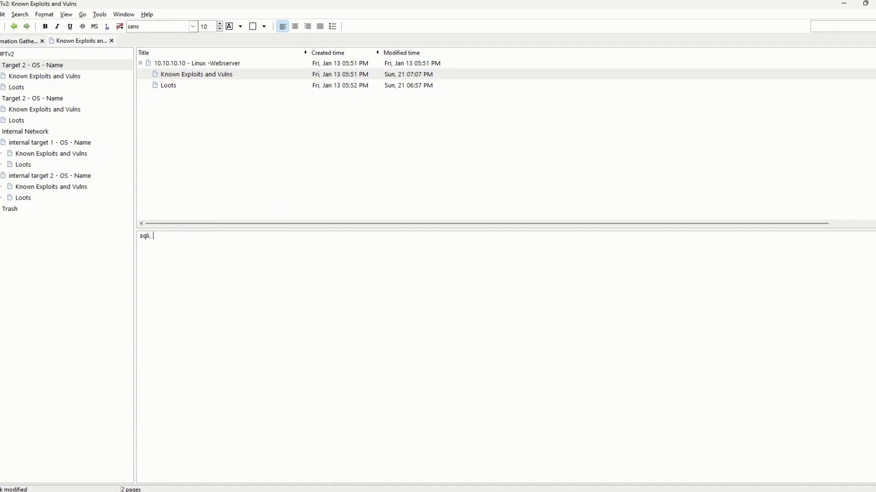
pyautogui.write('xss,')
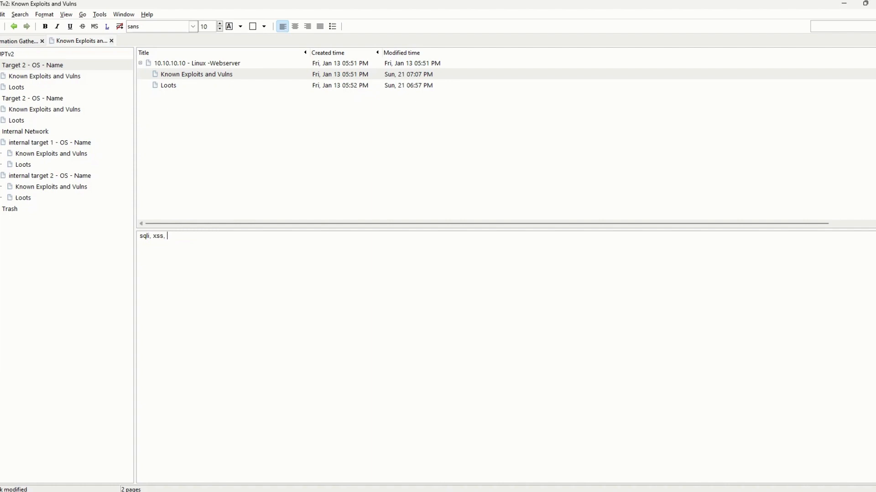
pyautogui.write('brute')
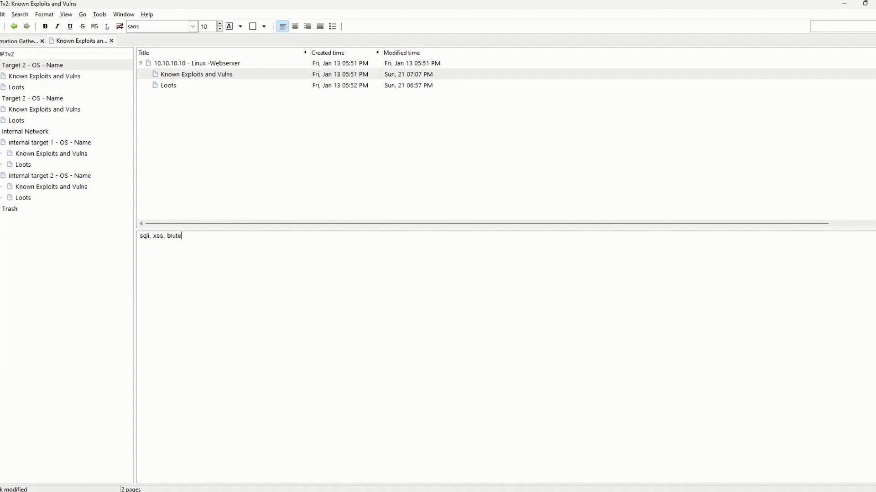
pyautogui.tripleClick(160, 235)
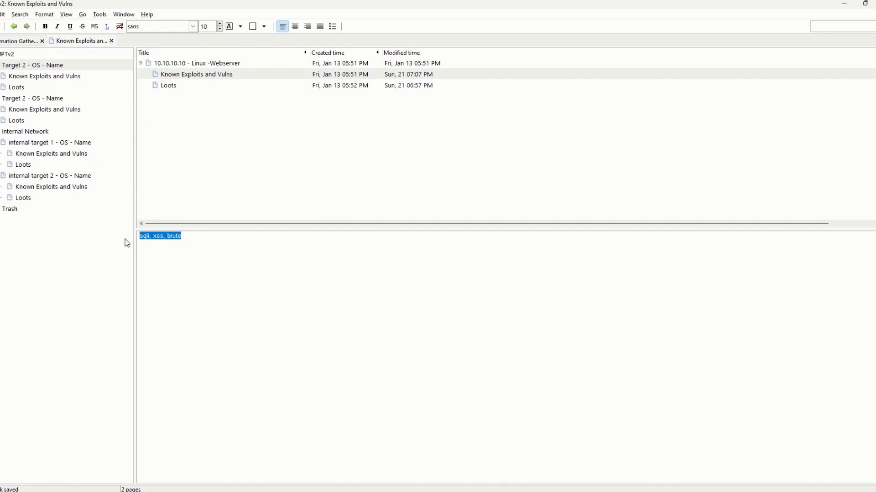
pyautogui.click(168, 85)
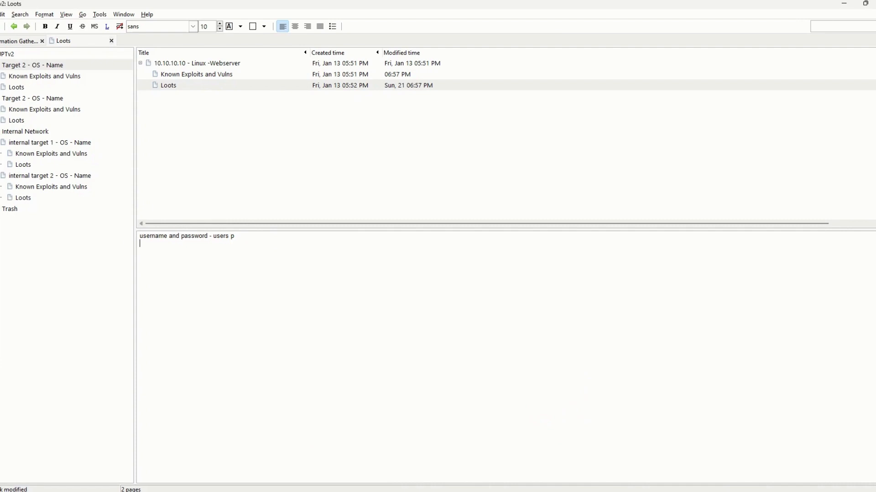
pyautogui.write('brute-fo')
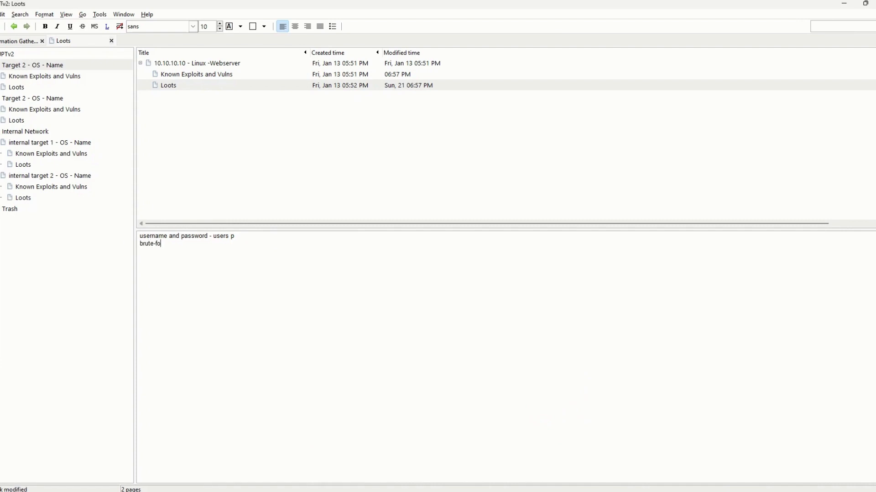
pyautogui.write('rce -')
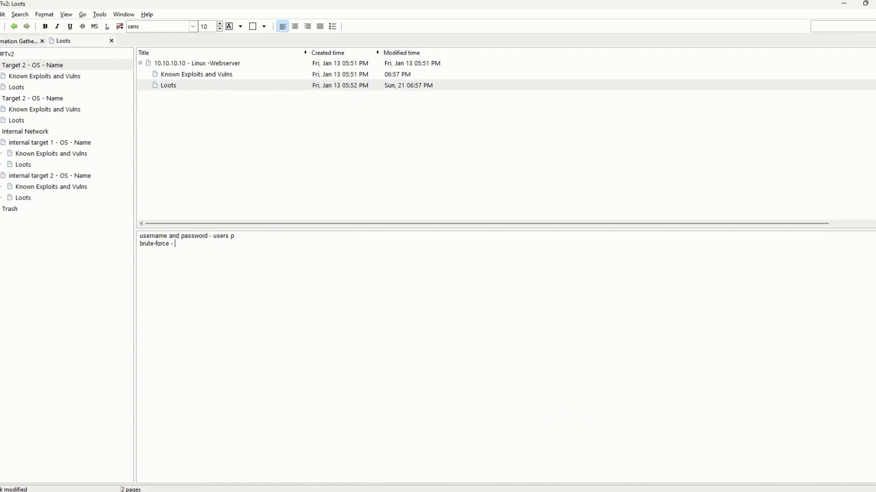
pyautogui.write('a')
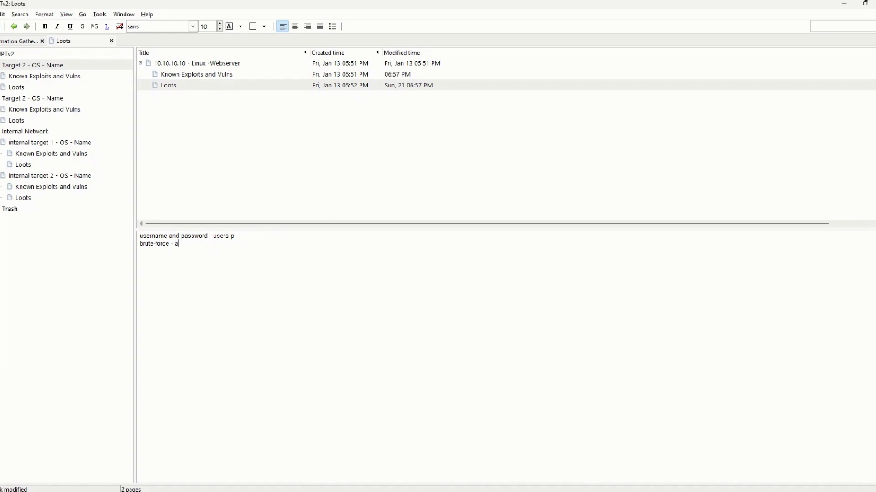
pyautogui.write('dmin adm')
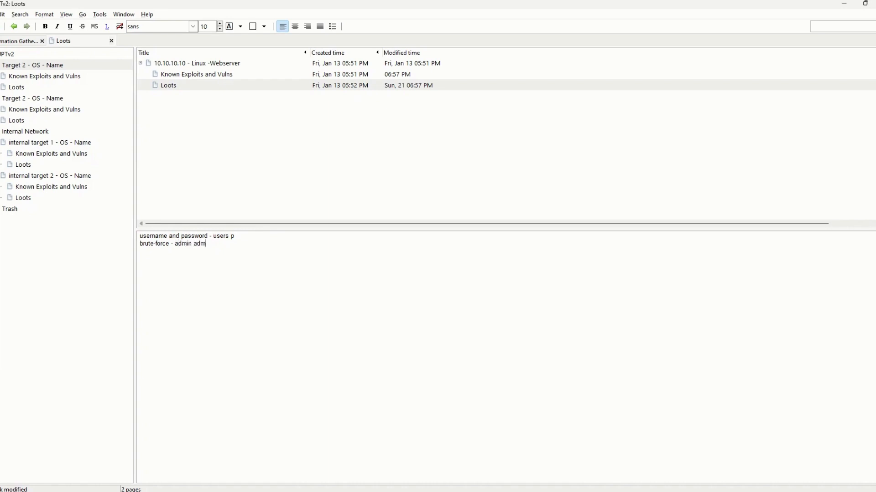
pyautogui.write('in')
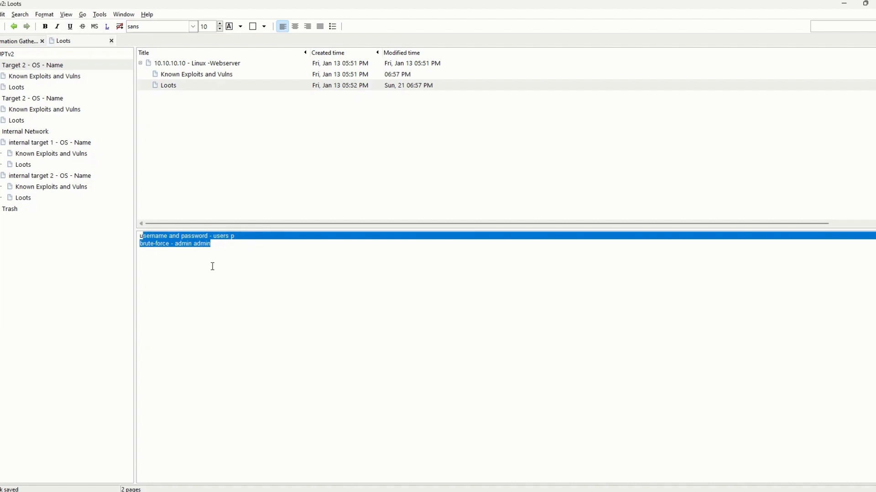
pyautogui.moveTo(48, 85)
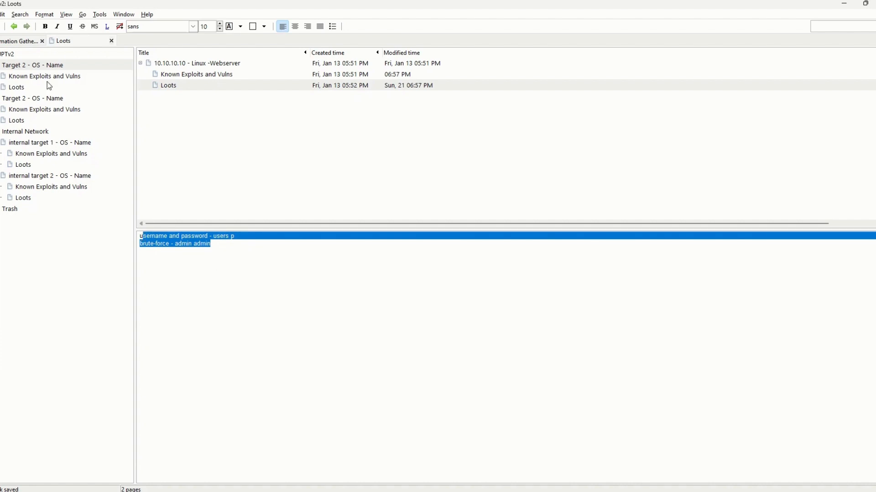
# Browse through the target pages and land on the Internal Network page
pyautogui.click(43, 110)
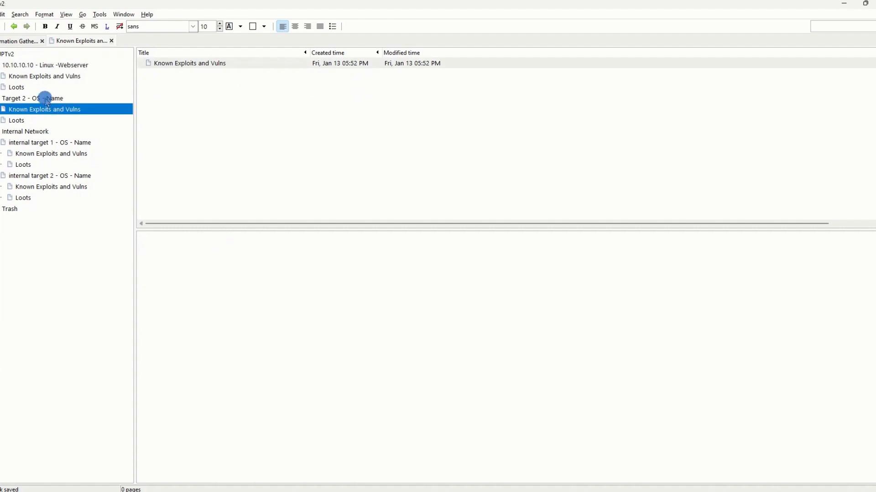
pyautogui.click(46, 65)
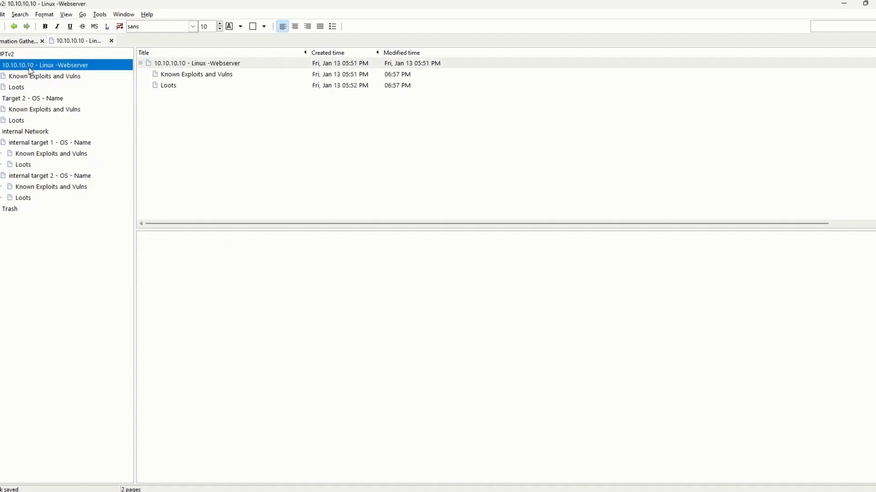
pyautogui.click(36, 99)
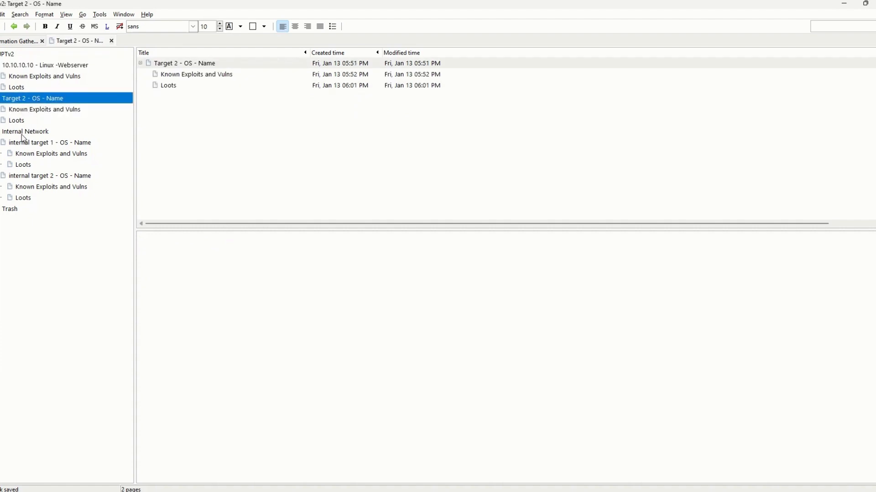
pyautogui.click(24, 131)
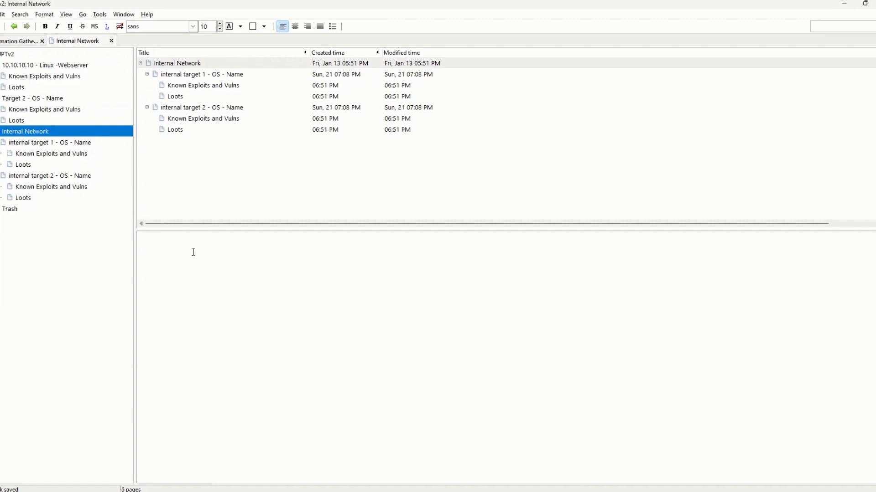
pyautogui.moveTo(192, 247)
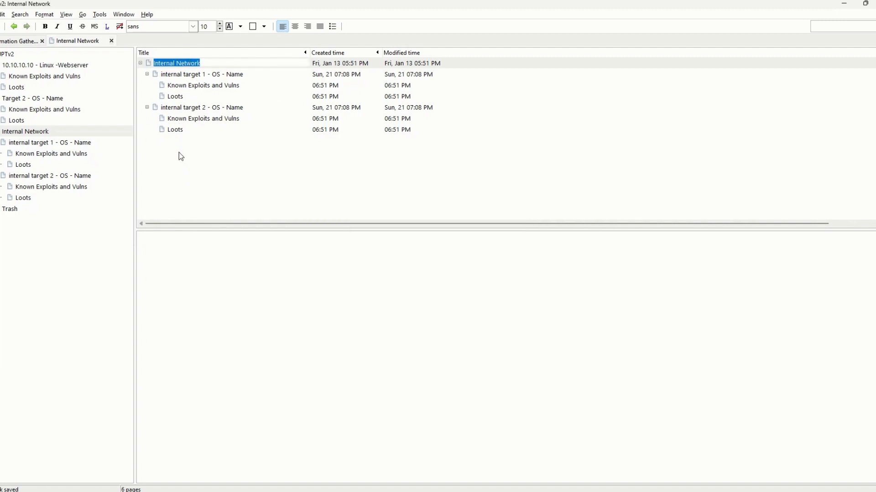
pyautogui.click(176, 63)
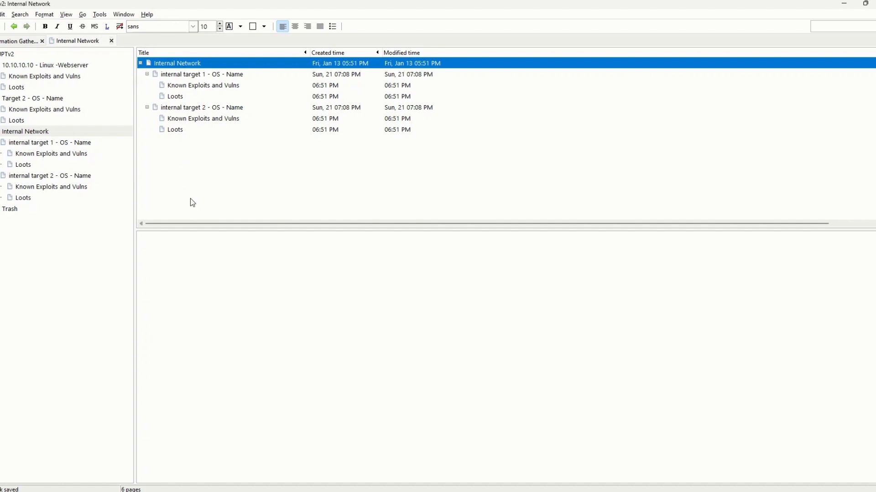
pyautogui.moveTo(157, 158)
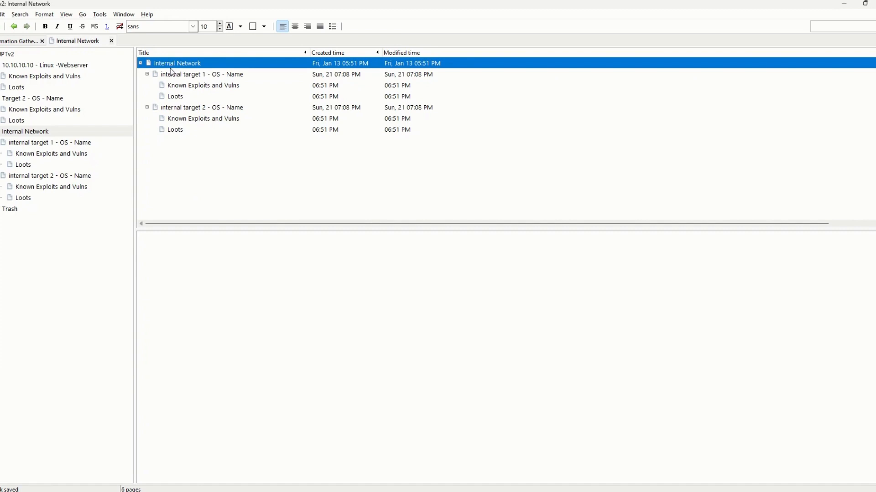
pyautogui.moveTo(191, 168)
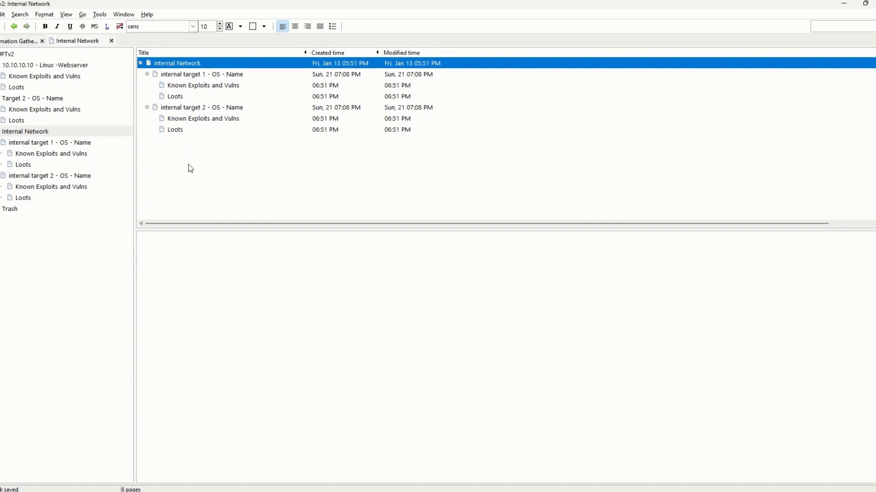
pyautogui.click(202, 74)
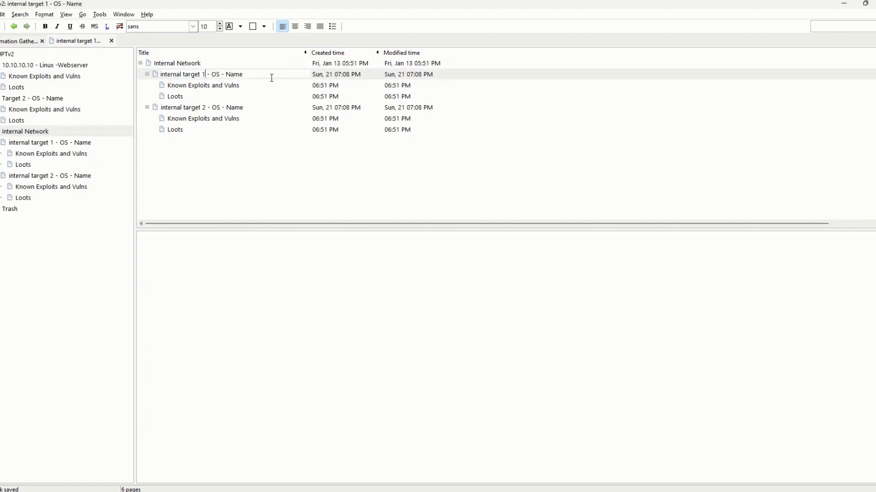
# View internal target 1's Known Exploits and Loots subpages
pyautogui.click(203, 85)
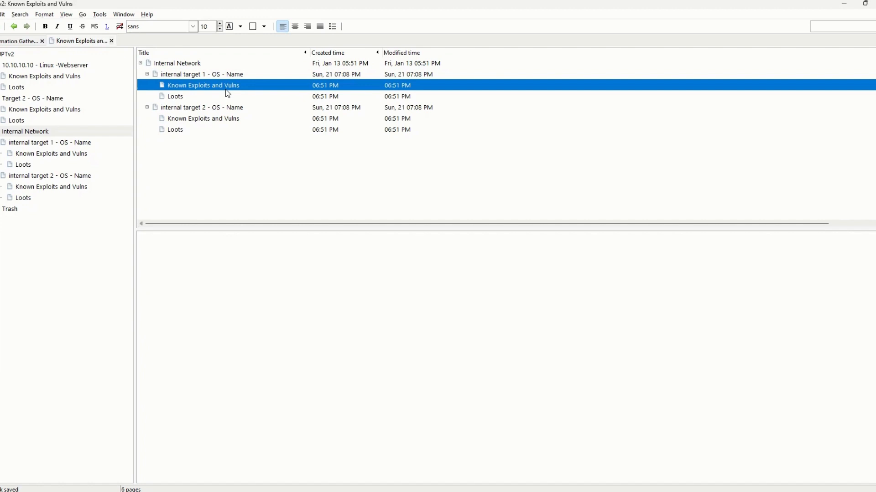
pyautogui.click(175, 96)
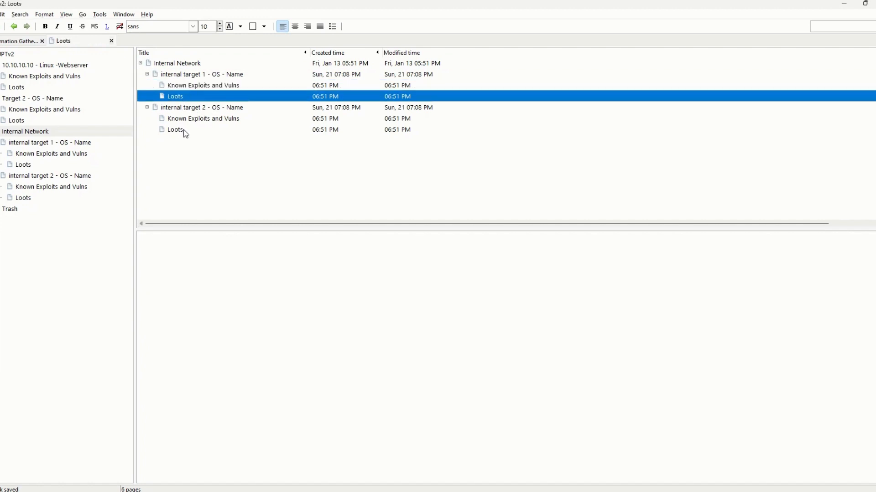
pyautogui.moveTo(193, 217)
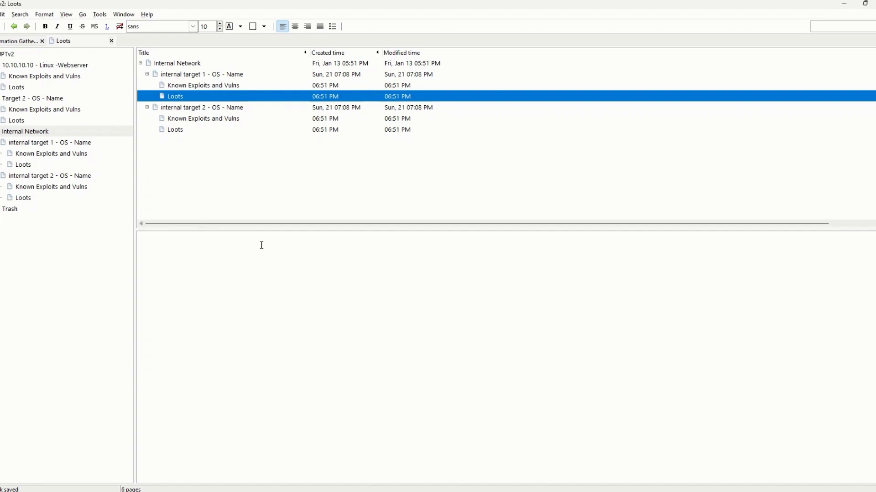
pyautogui.moveTo(92, 75)
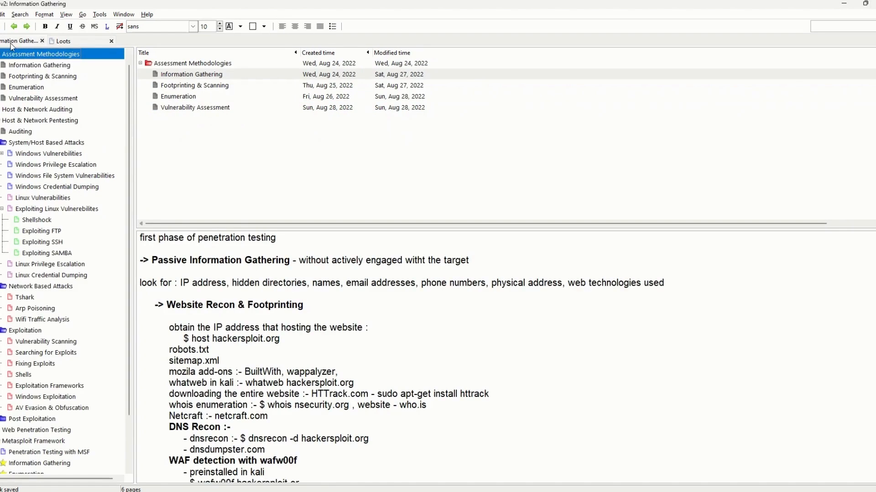
pyautogui.scroll(-3)
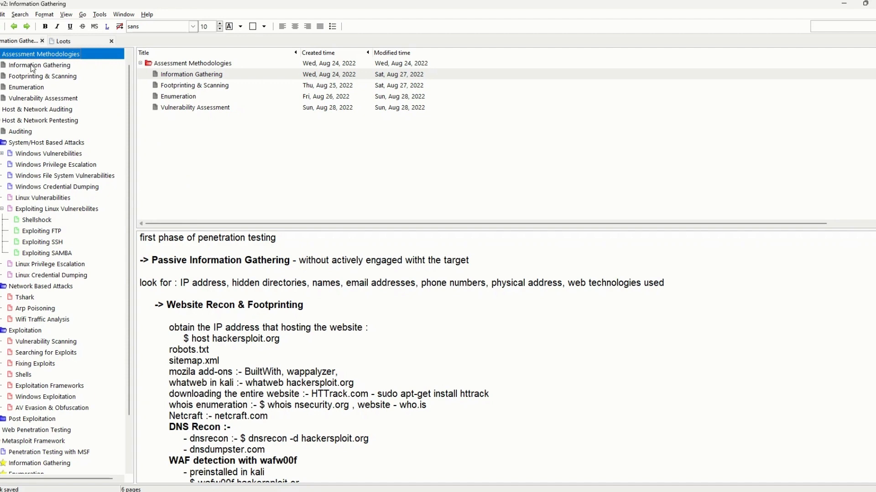
pyautogui.moveTo(66, 75)
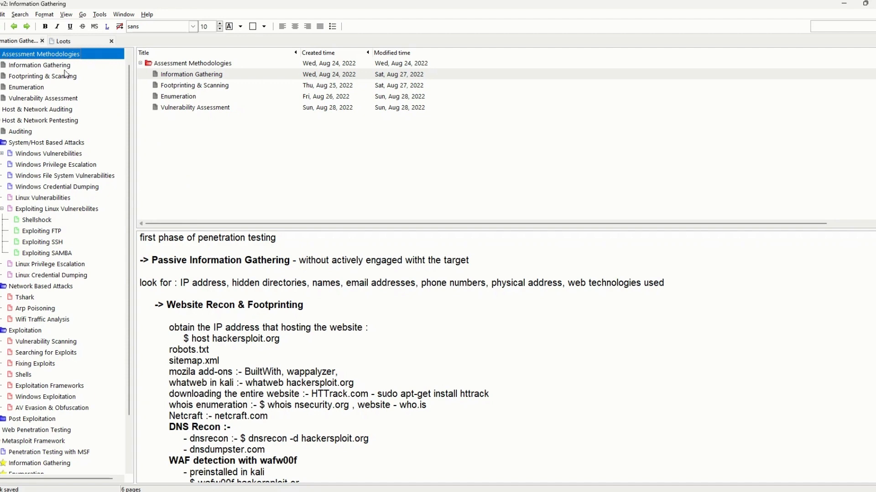
pyautogui.moveTo(34, 124)
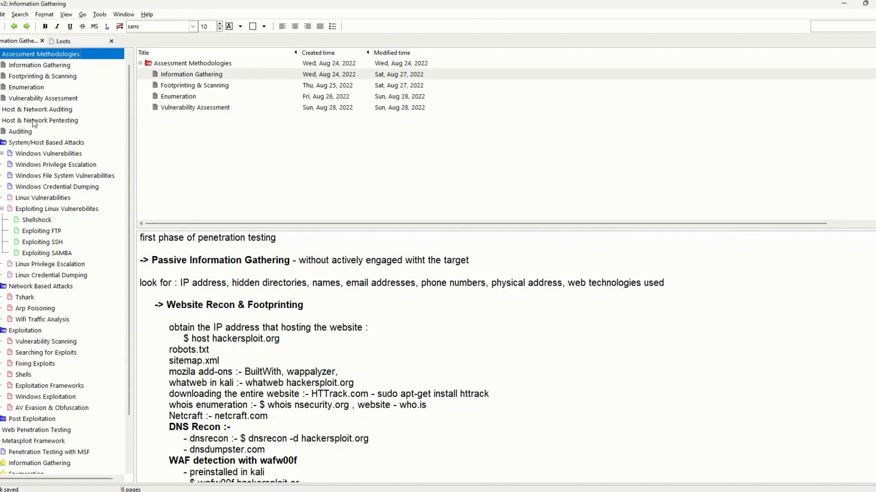
pyautogui.scroll(-3)
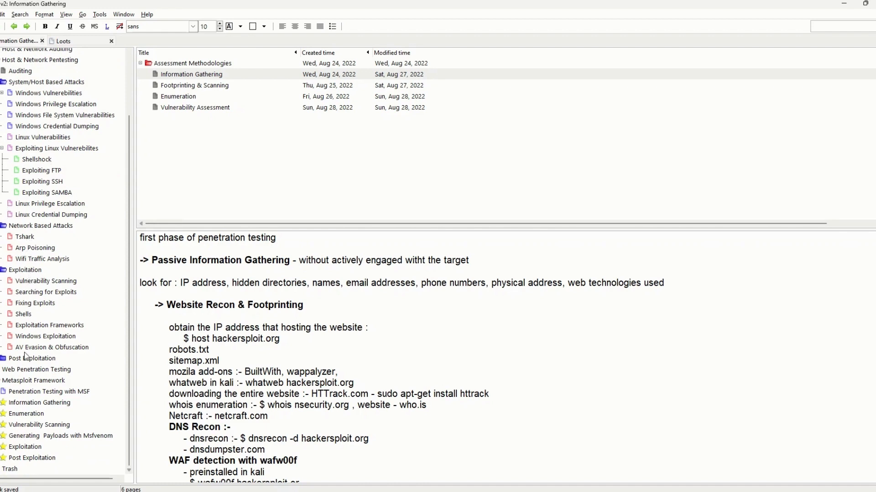
pyautogui.moveTo(26, 440)
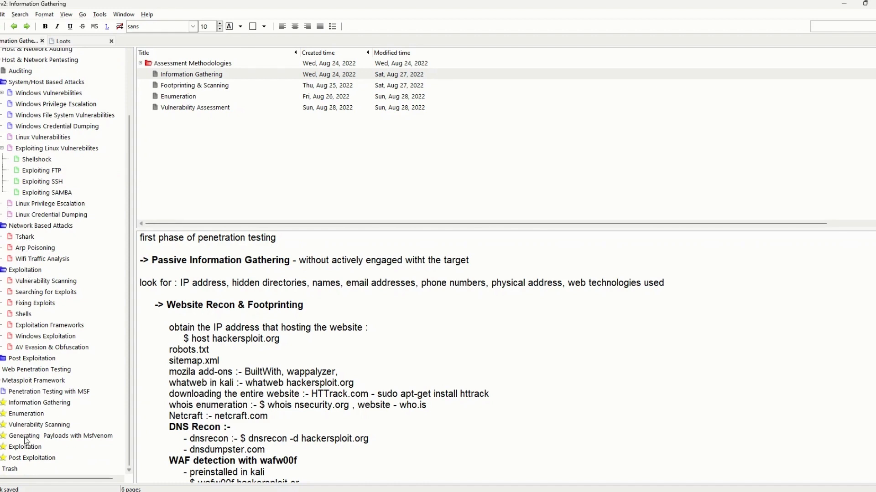
pyautogui.moveTo(49, 444)
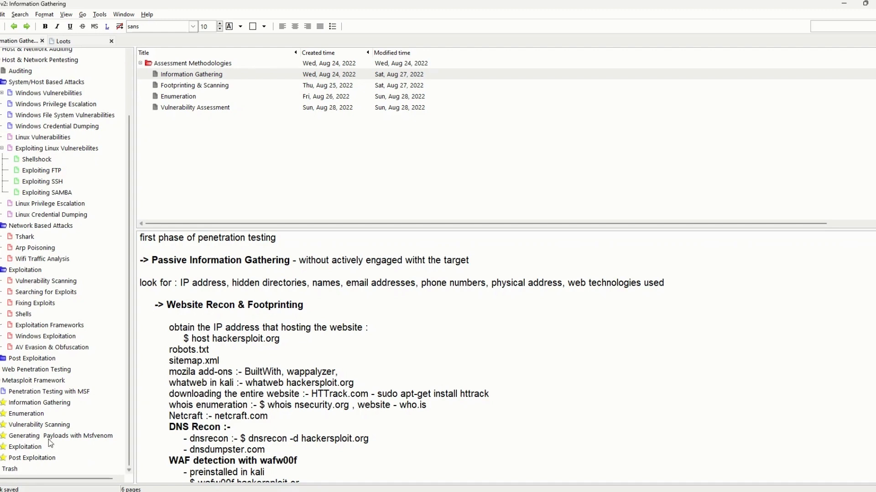
pyautogui.moveTo(114, 432)
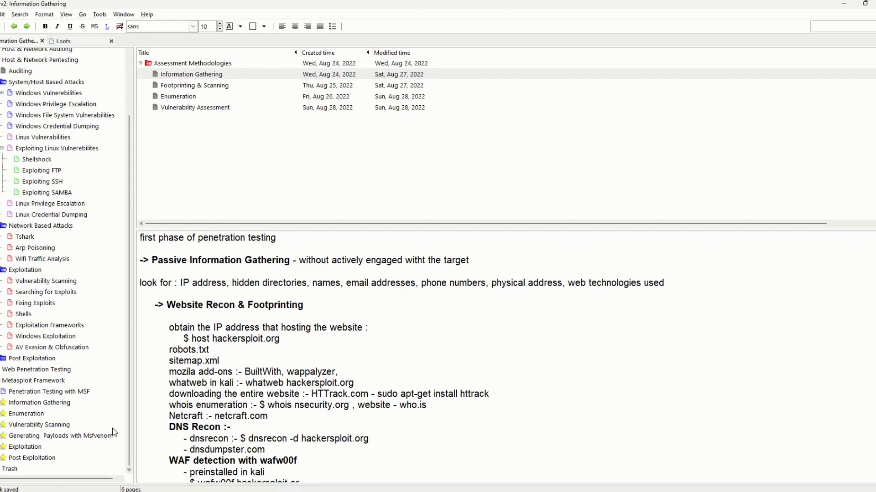
pyautogui.moveTo(545, 344)
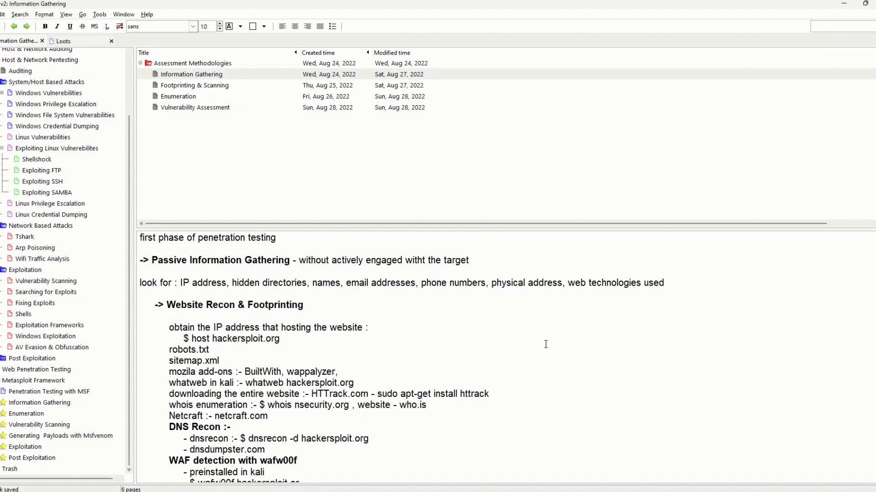
pyautogui.moveTo(406, 334)
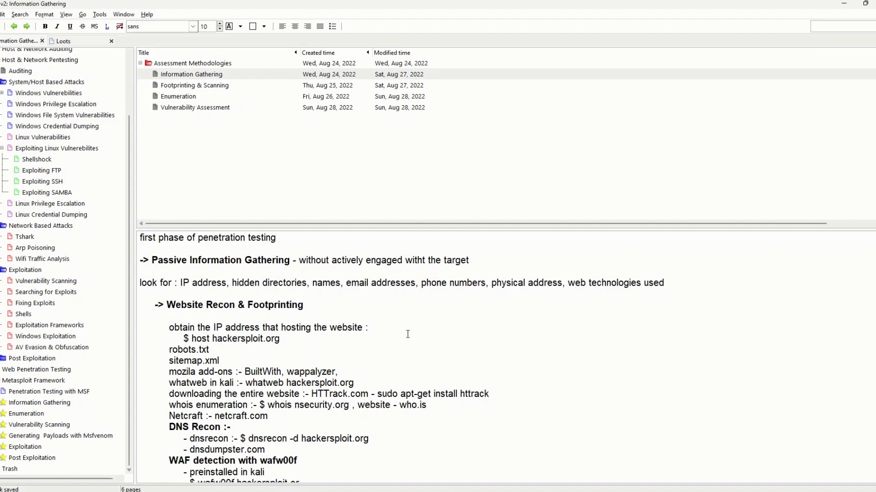
pyautogui.moveTo(443, 422)
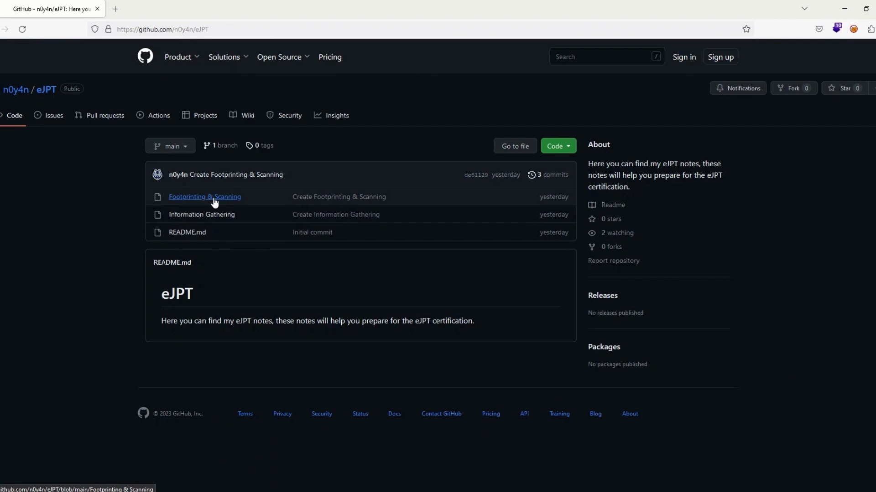
pyautogui.moveTo(218, 264)
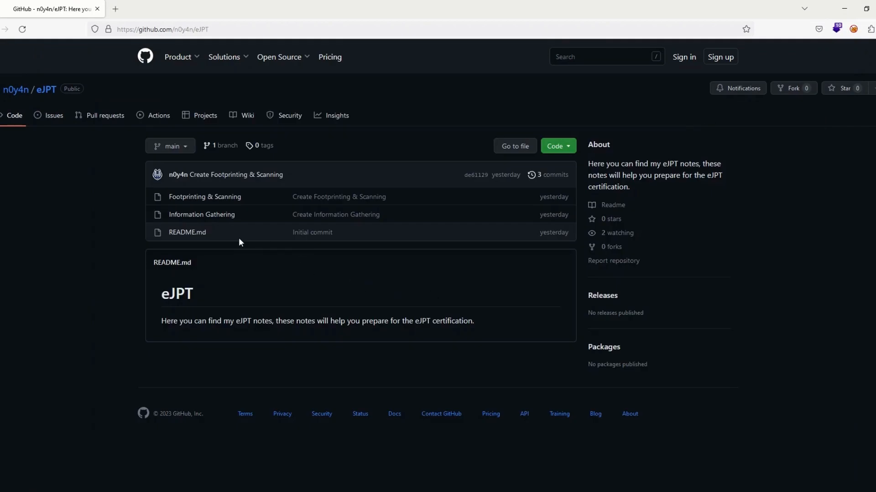
pyautogui.moveTo(224, 247)
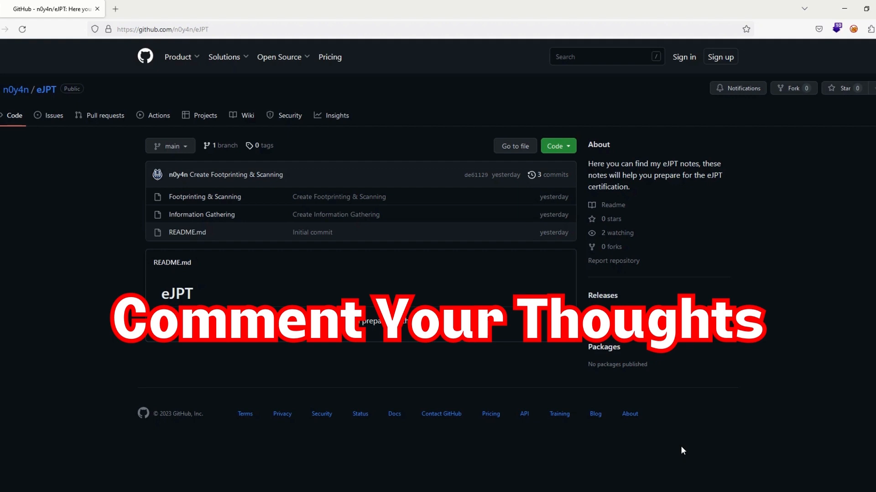
pyautogui.moveTo(678, 450)
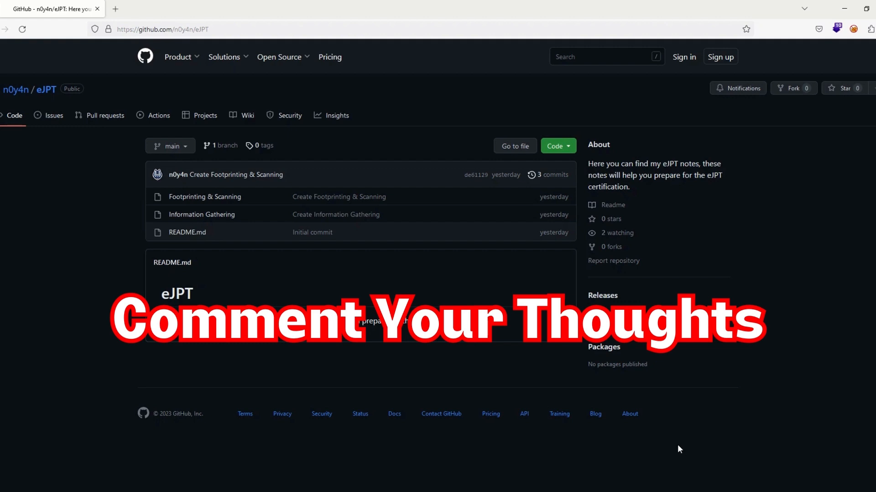